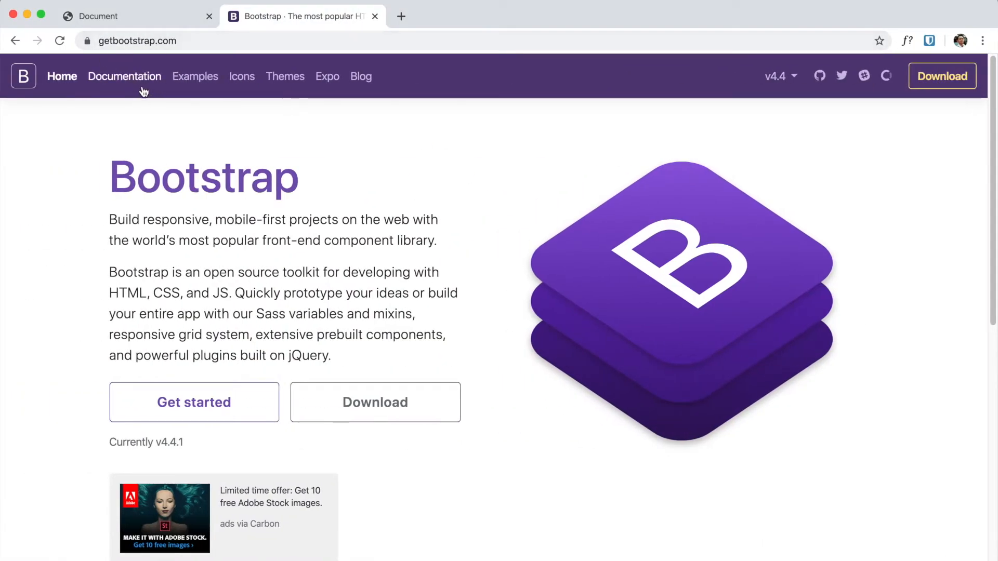
mouse_move(193, 240)
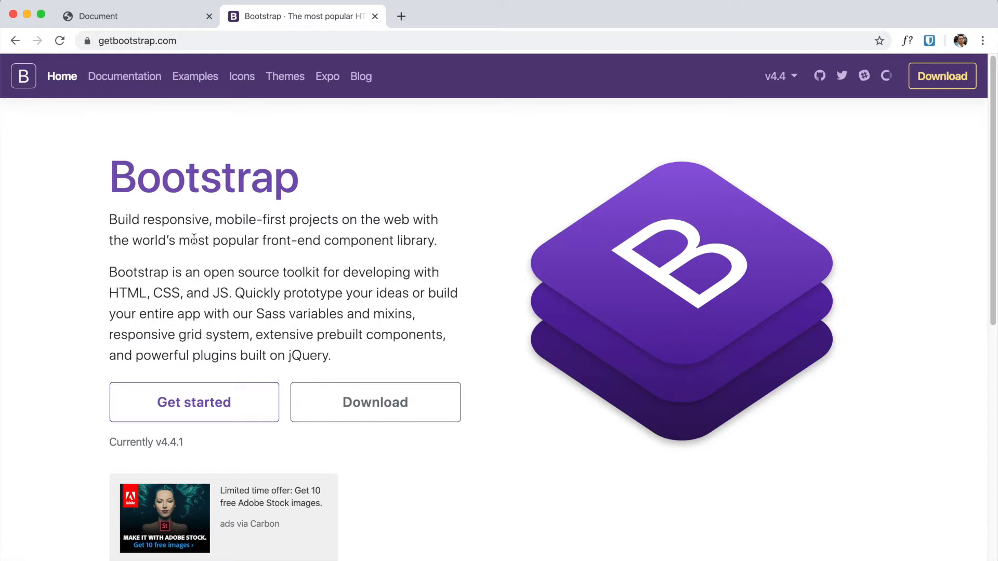
- Open Bootstrap's Getting started Introduction page and scroll to the quick-start CSS stylesheet link
click(193, 402)
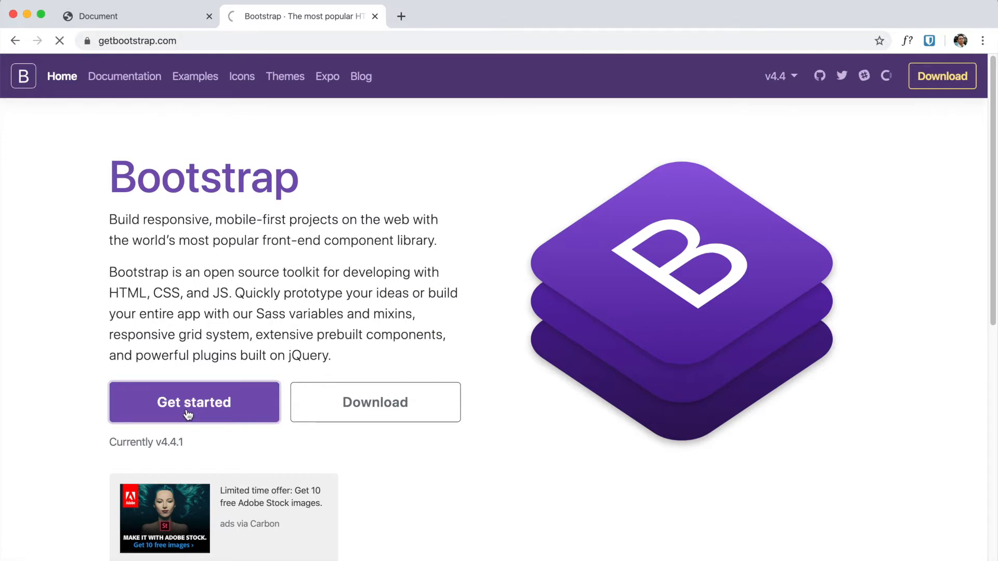
click(194, 402)
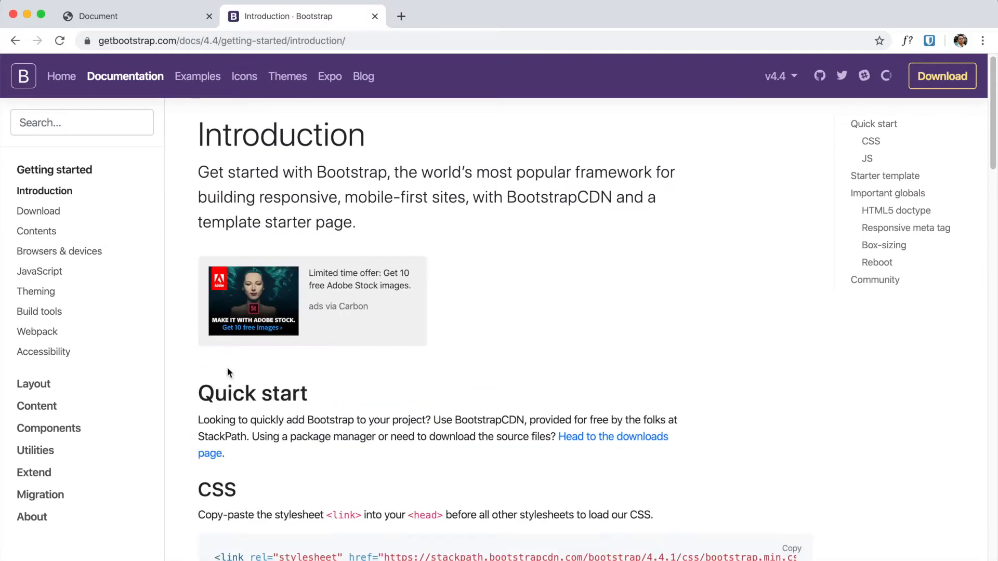
scroll(down, 3)
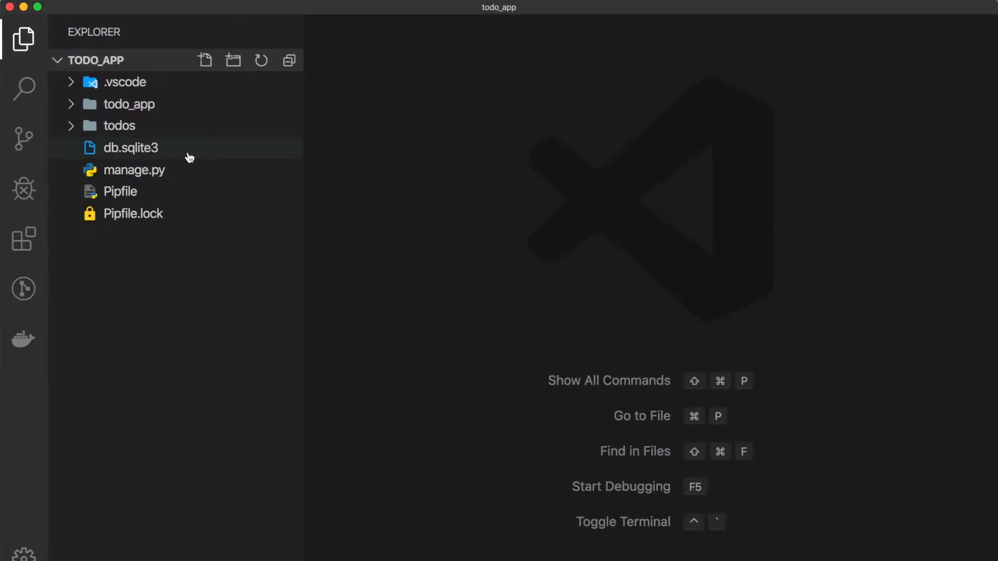
- Add the Bootstrap 4.4.1 StackPath CDN stylesheet link below base.html's title, then view the todo page
click(119, 125)
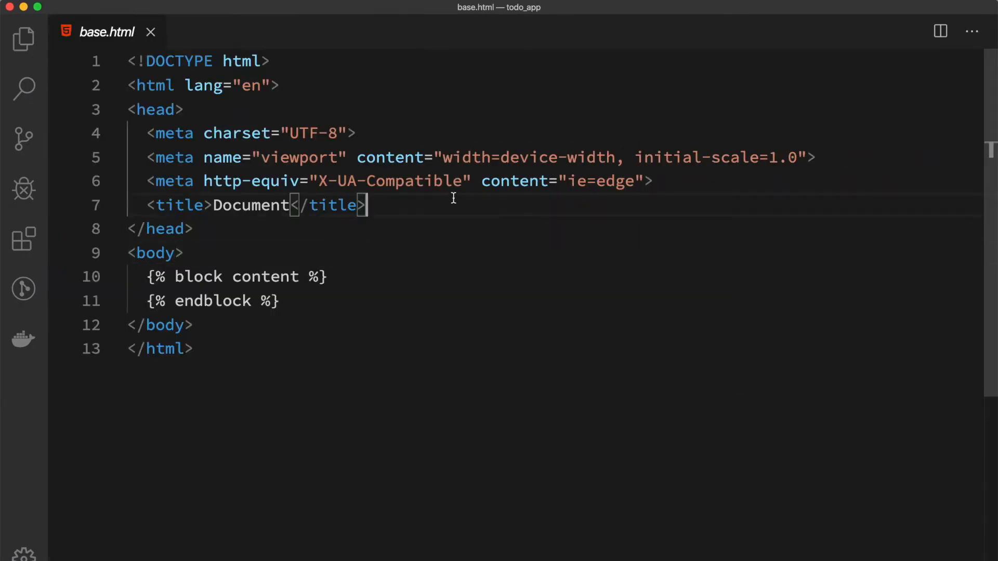
key(Enter)
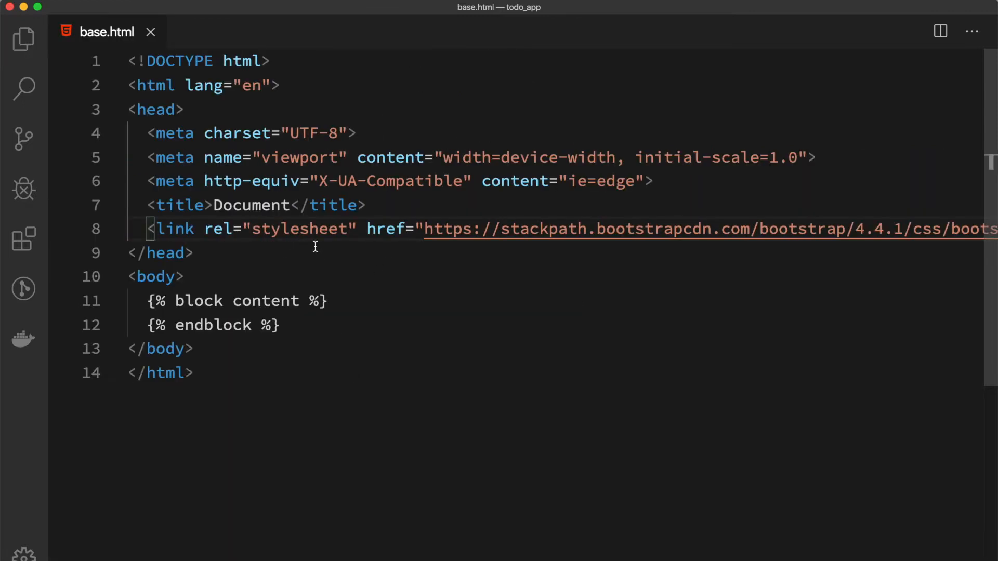
mouse_move(530, 274)
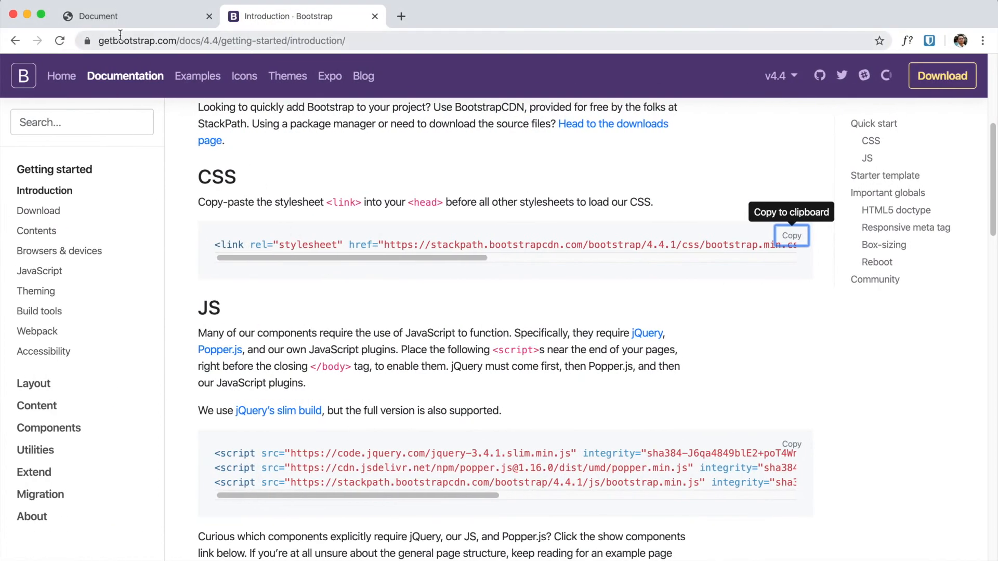
click(127, 16)
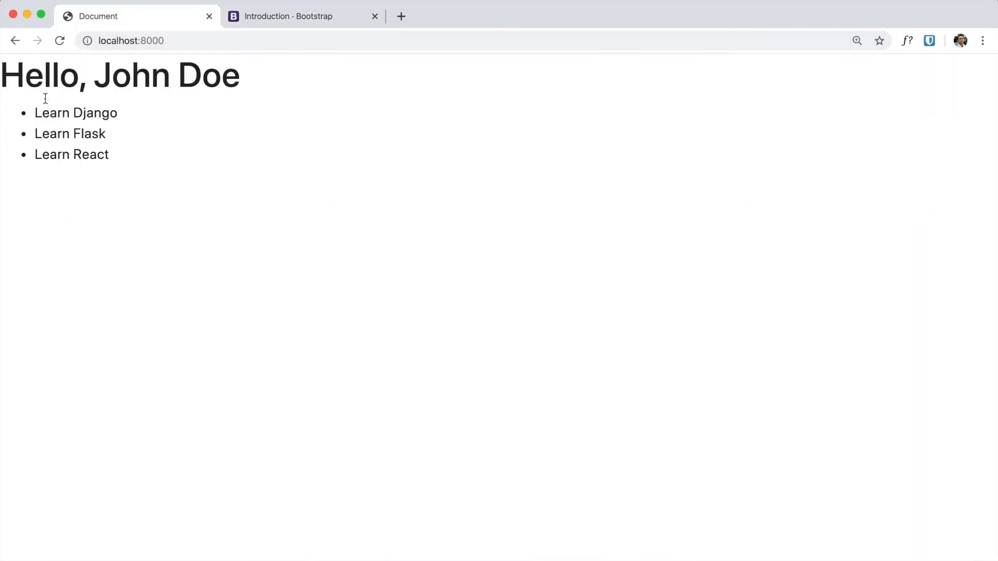
mouse_move(72, 99)
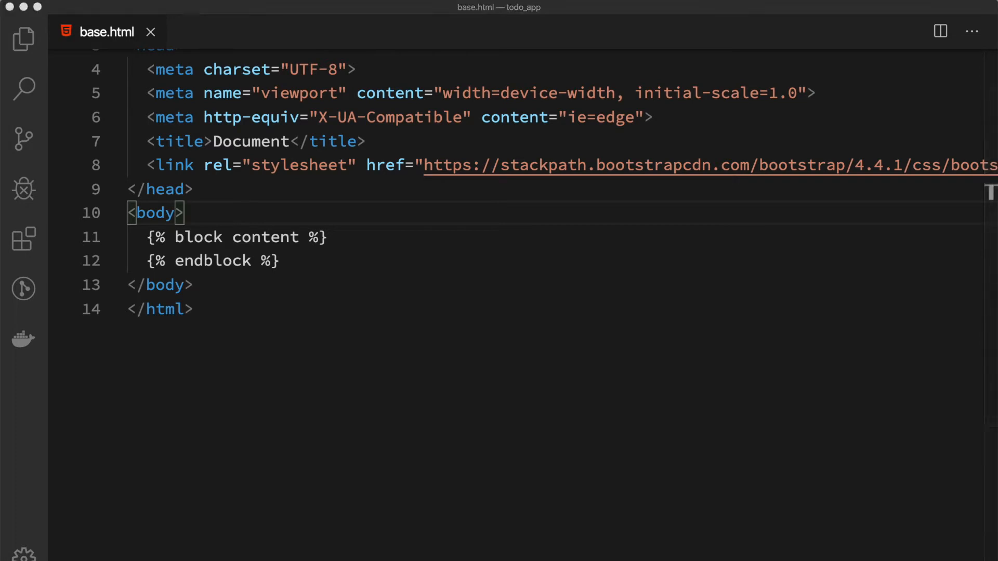
mouse_move(222, 291)
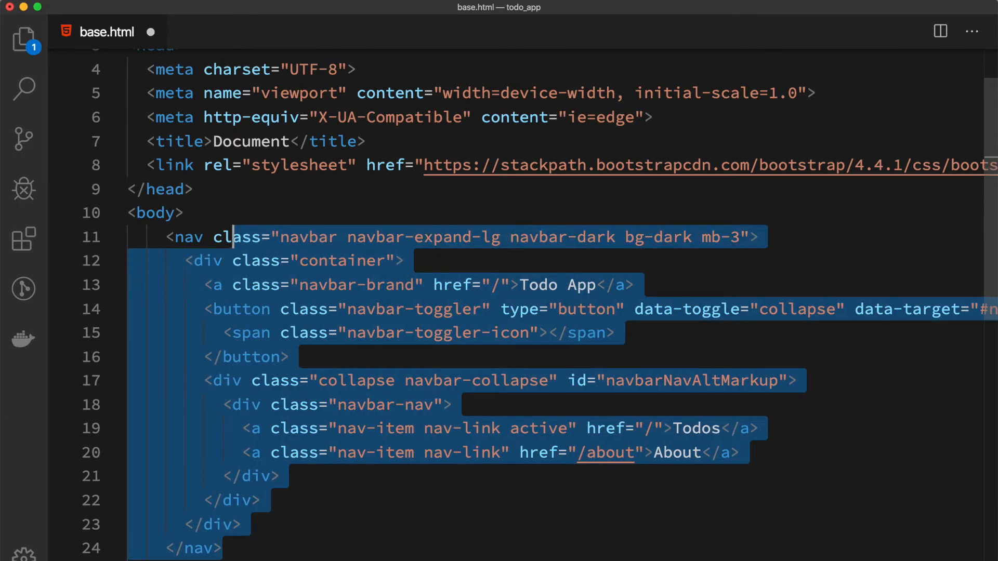
mouse_move(241, 237)
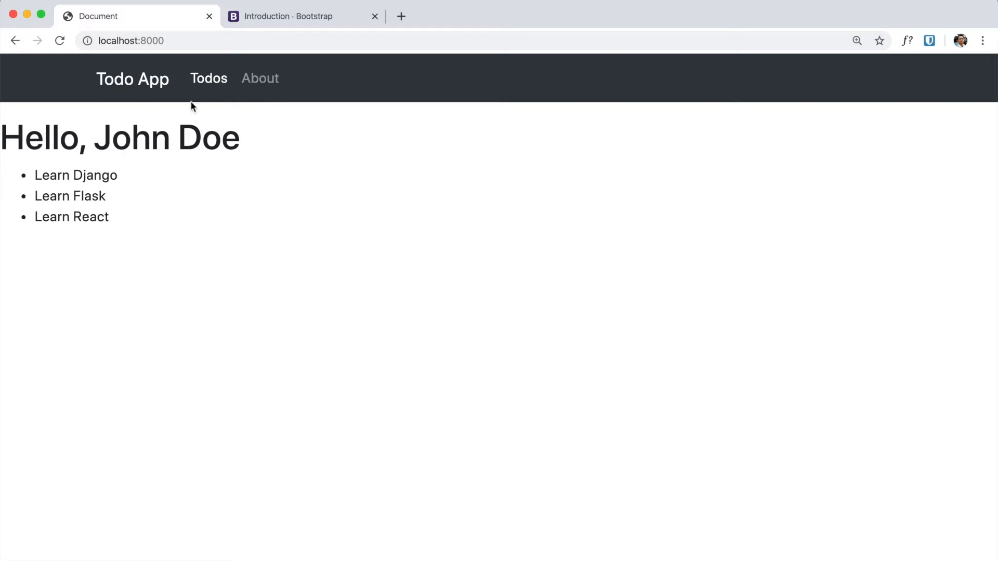
mouse_move(261, 156)
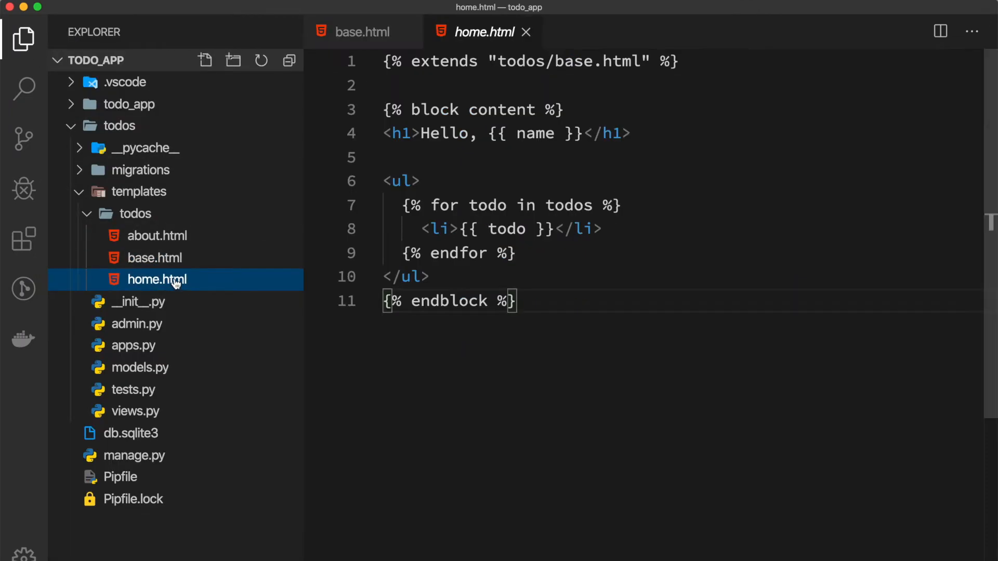
- Drop the Hello h1 and make todos list-group items with Delete and Edit buttons
click(24, 38)
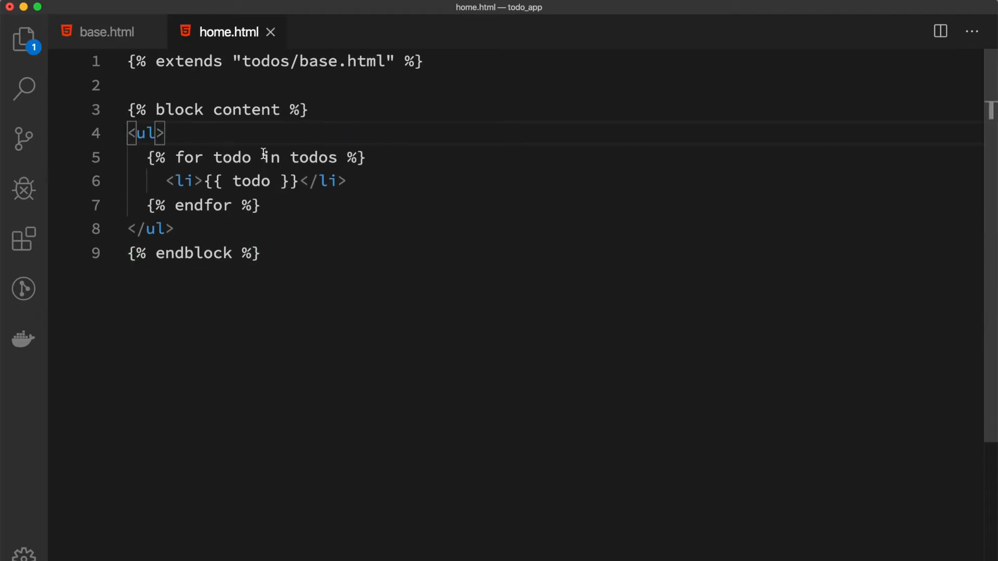
click(23, 40)
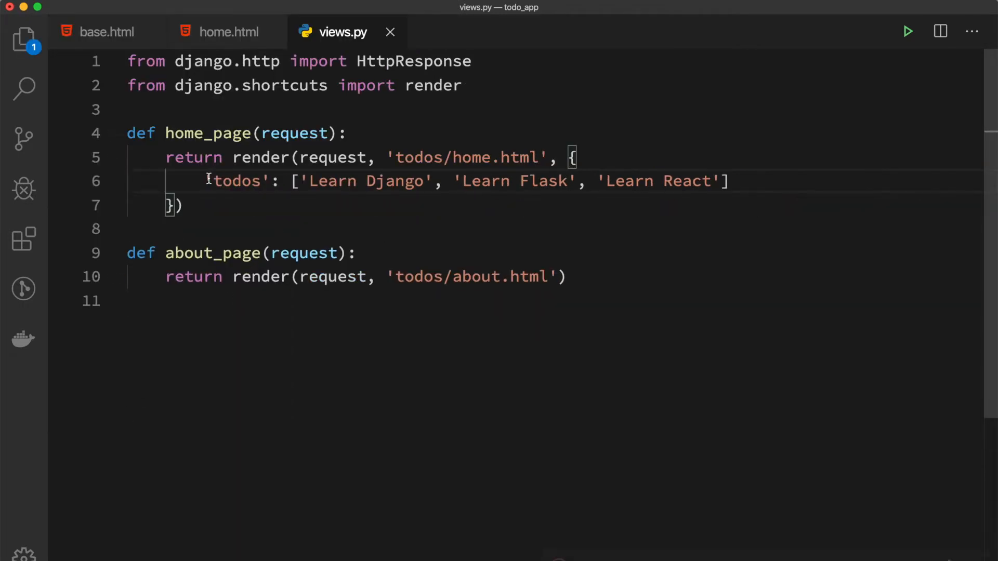
click(227, 32)
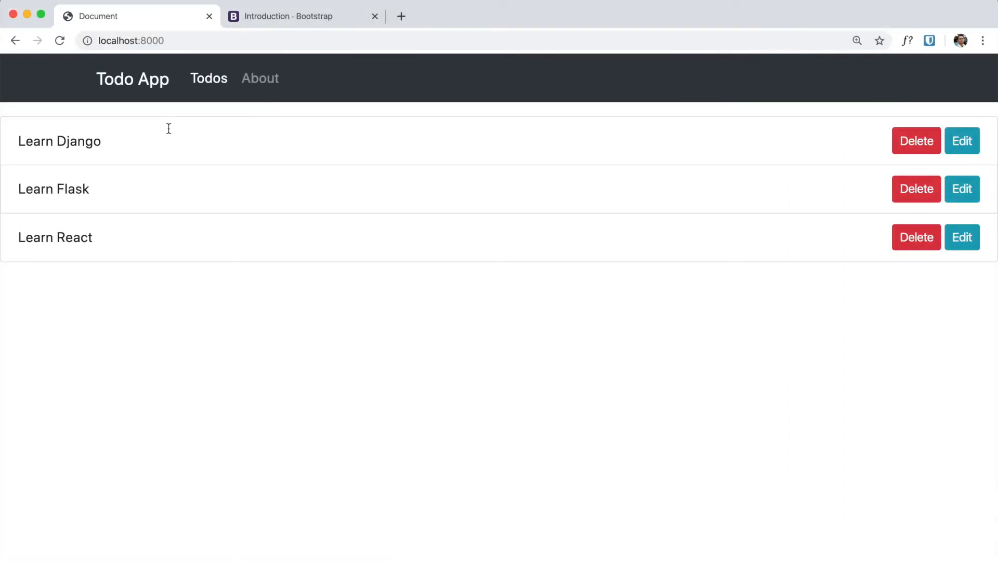
mouse_move(200, 202)
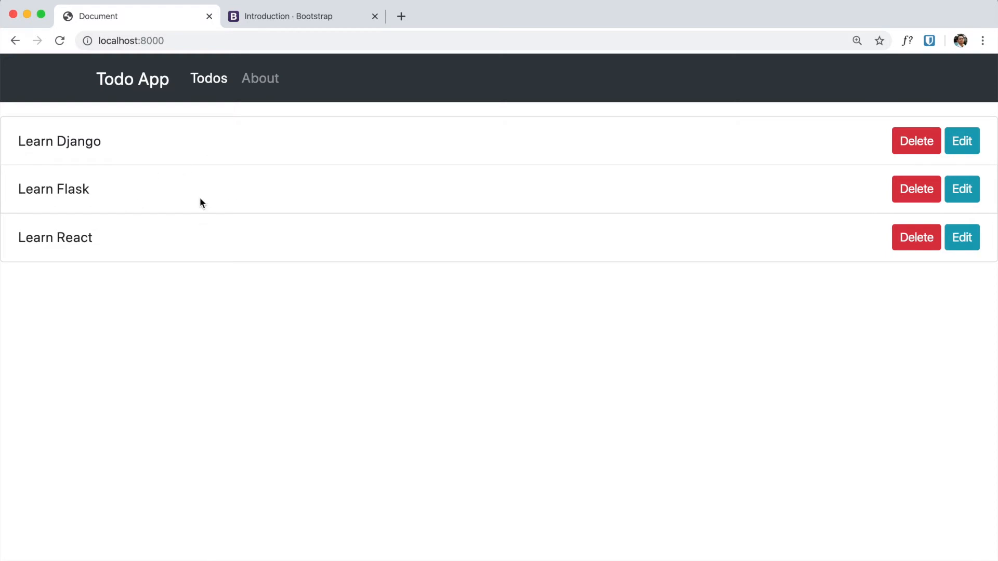
mouse_move(145, 213)
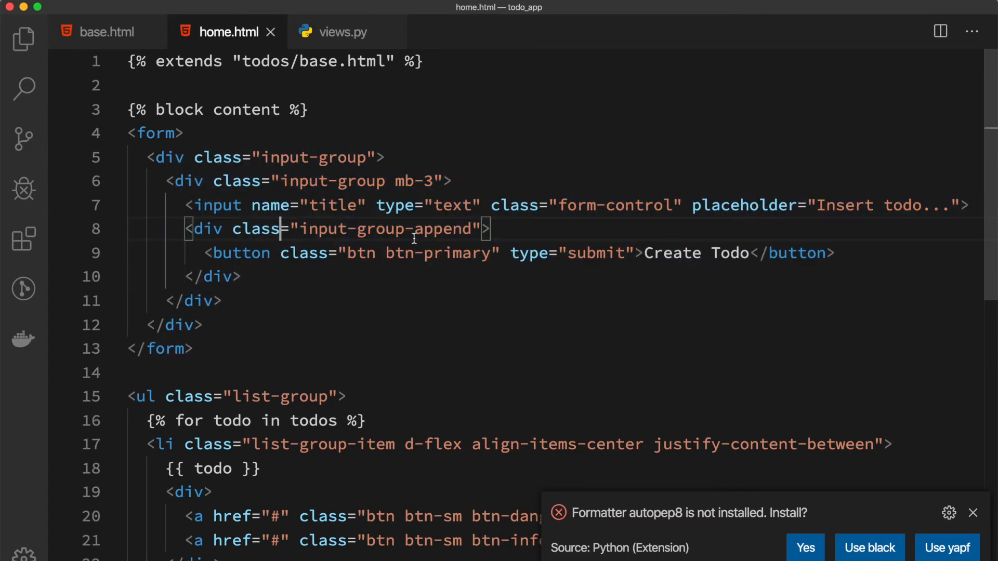
mouse_move(386, 264)
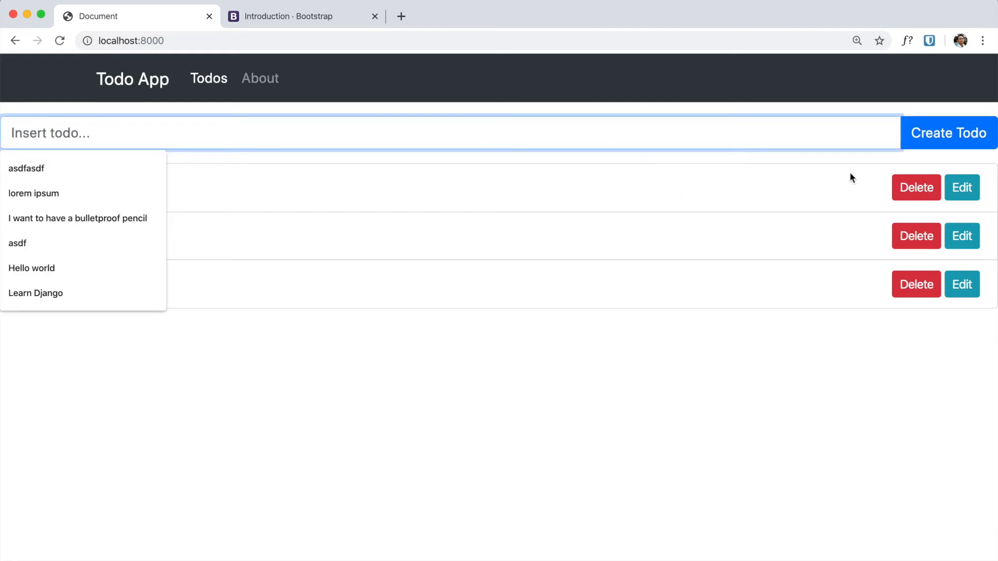
mouse_move(909, 130)
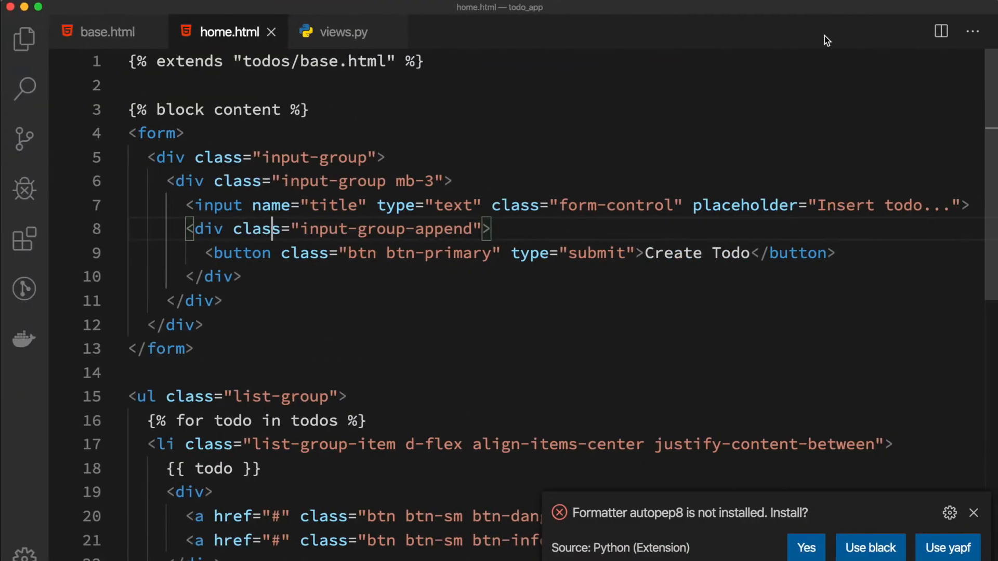
- Wrap base.html's content block in a container div via '.c', then check Todos and About pages
click(23, 38)
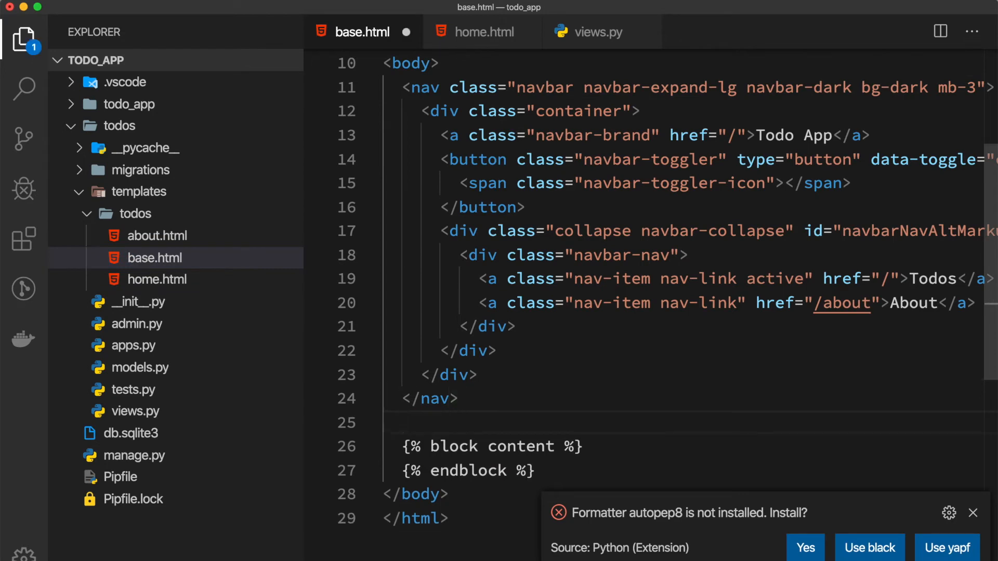
text(.c)
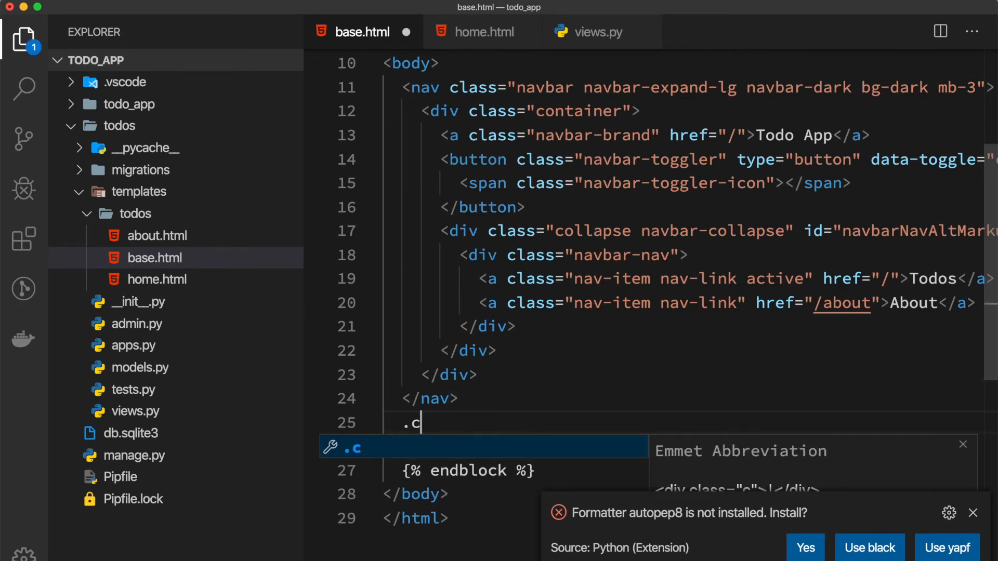
key(Enter)
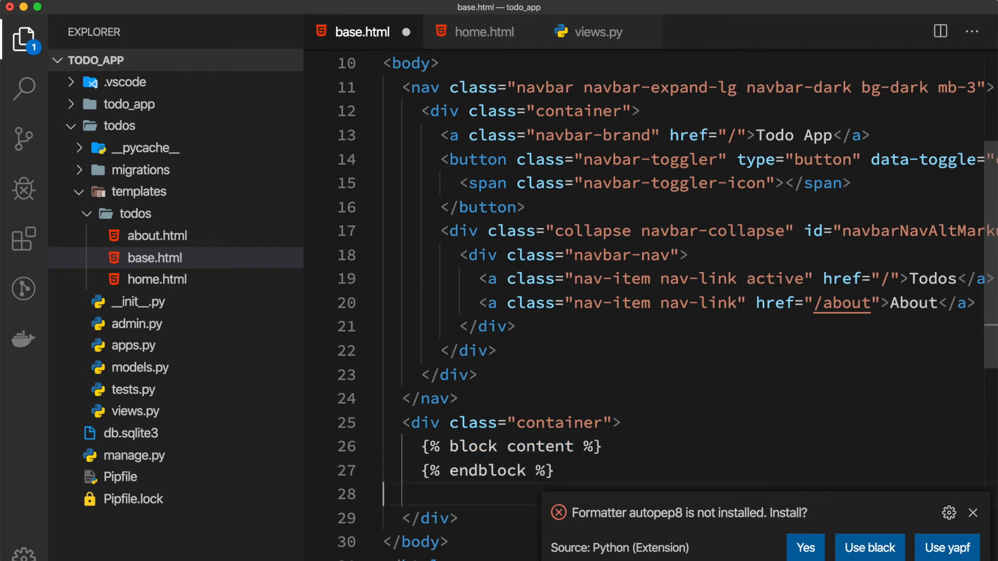
click(133, 17)
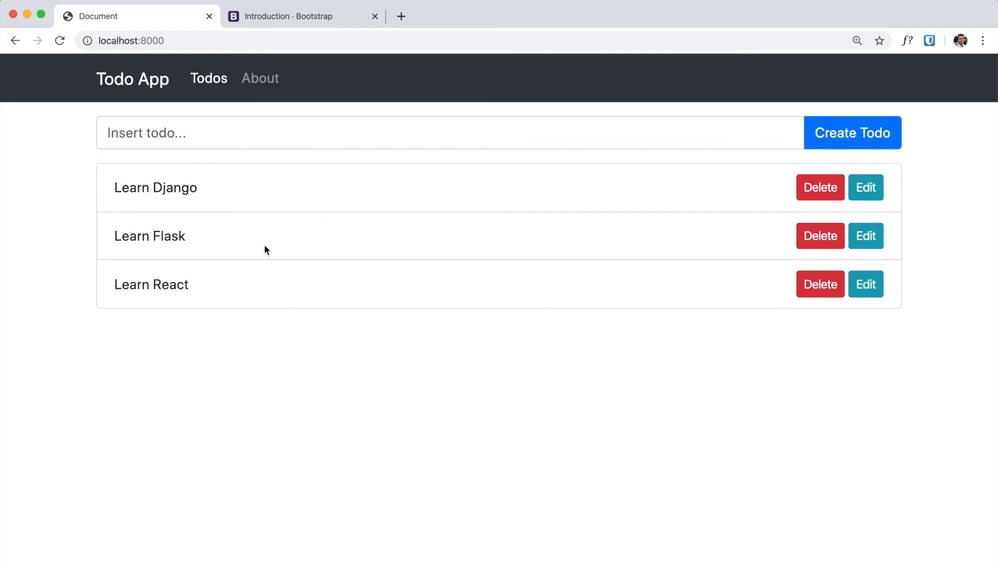
mouse_move(355, 301)
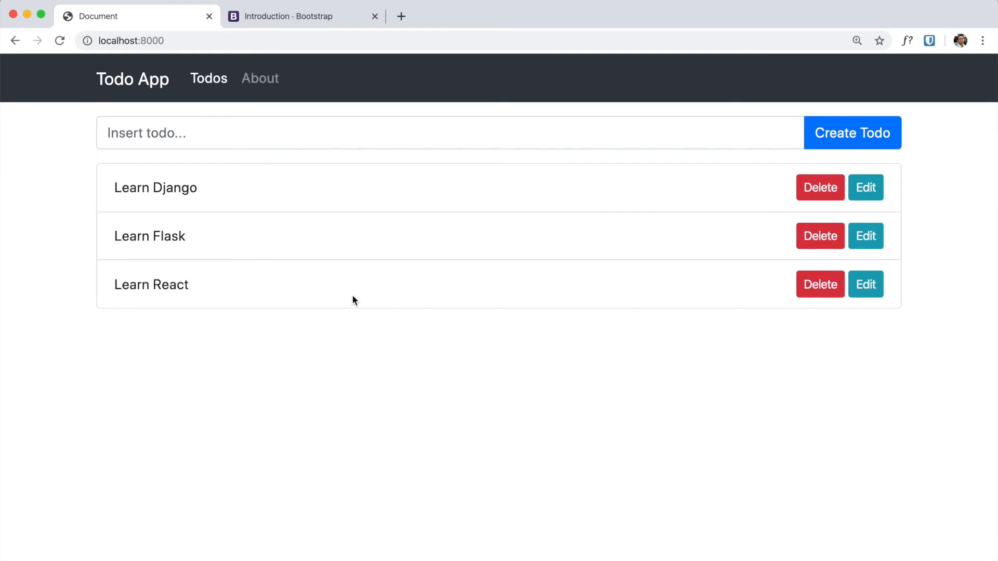
mouse_move(223, 68)
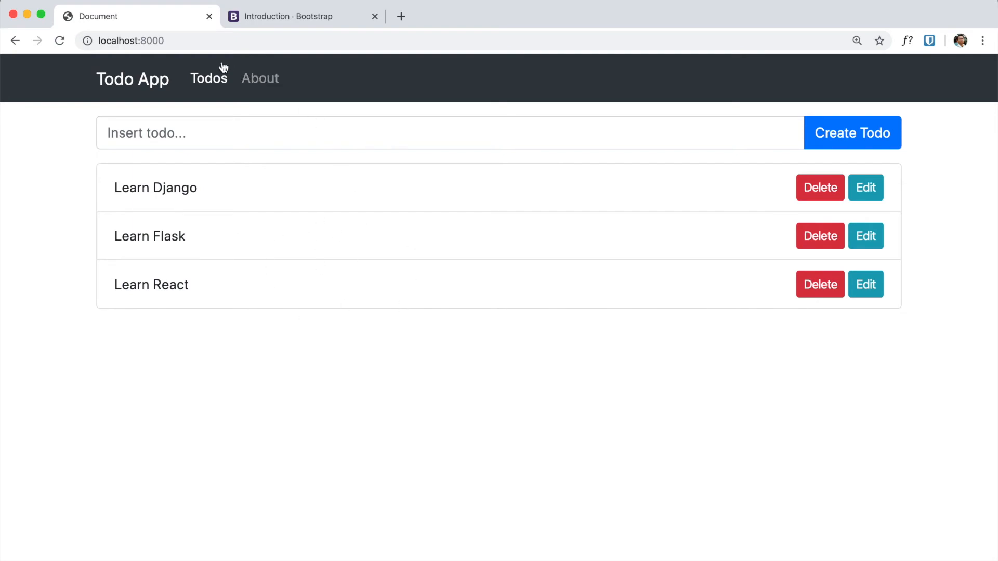
click(260, 79)
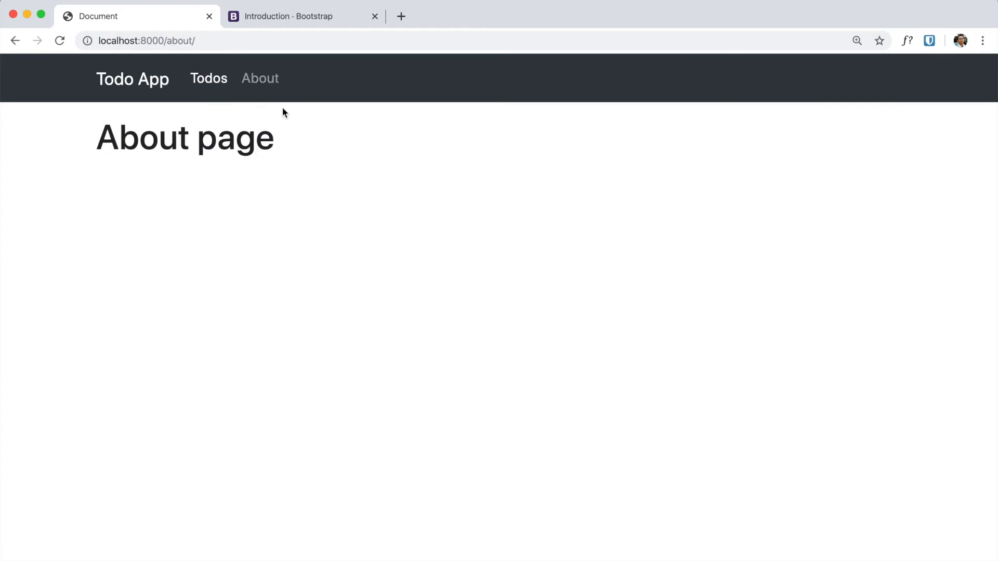
click(208, 78)
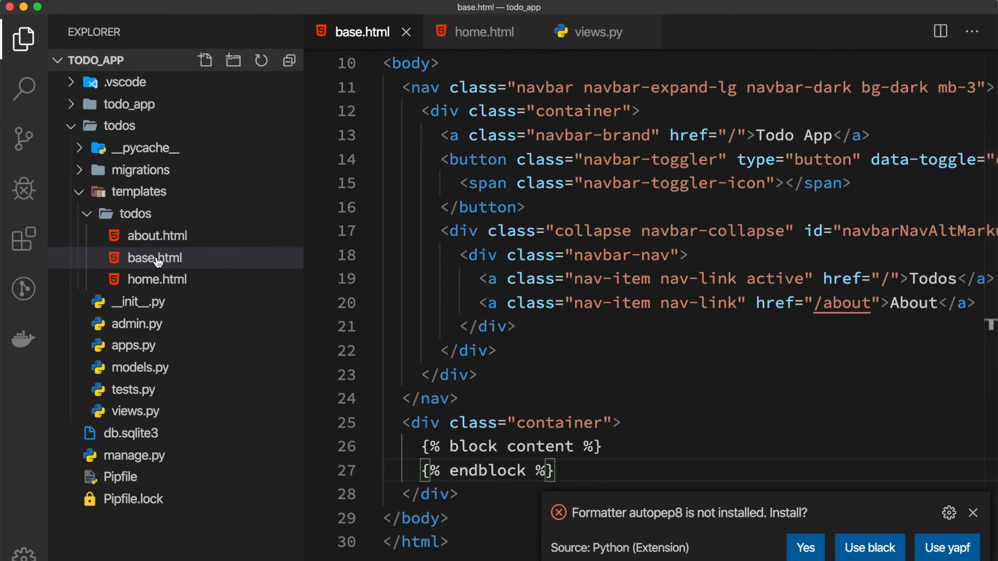
- Change the Todos and About nav hrefs to {% url 'home' %} and {% url 'about' %}
click(23, 37)
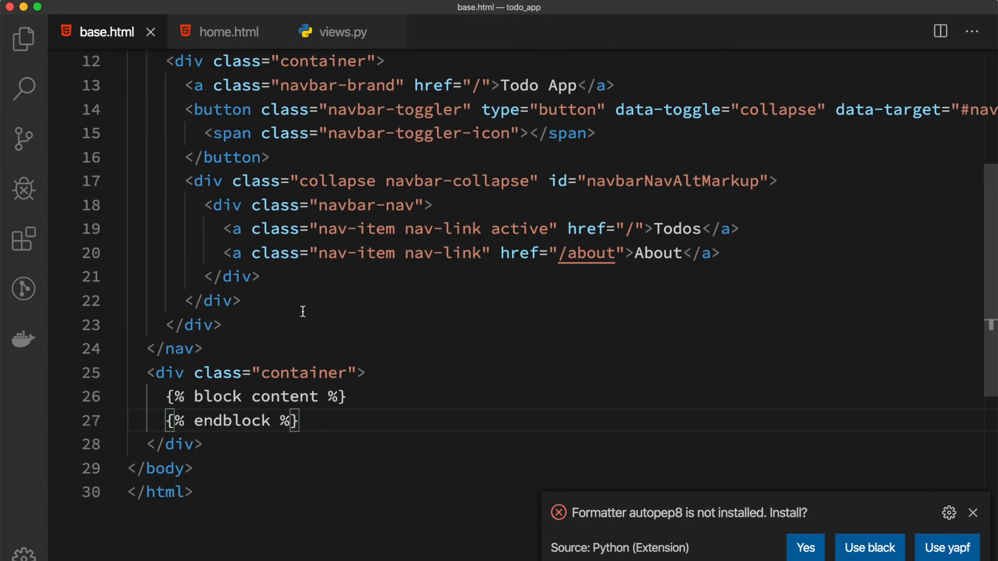
mouse_move(341, 296)
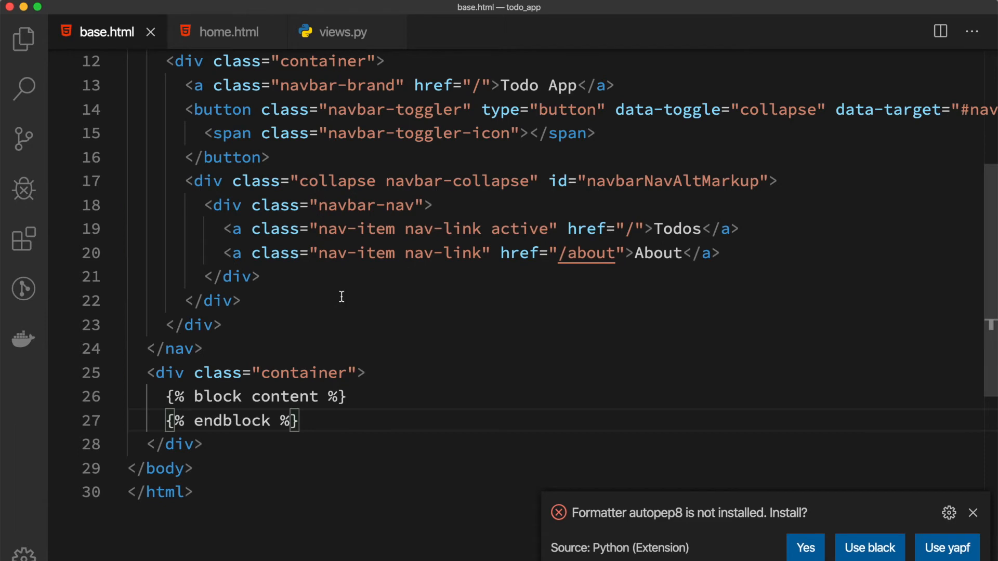
mouse_move(604, 246)
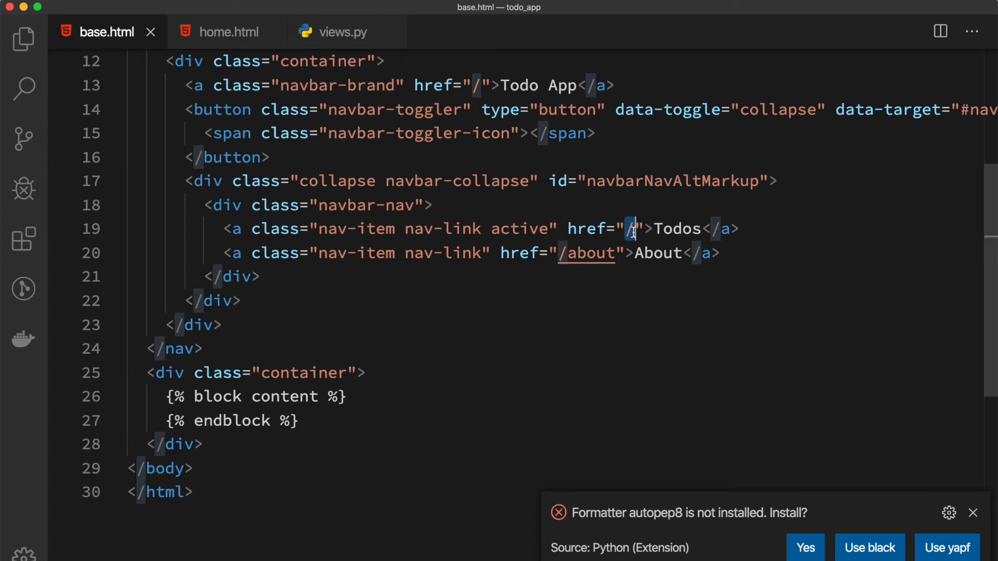
text({})
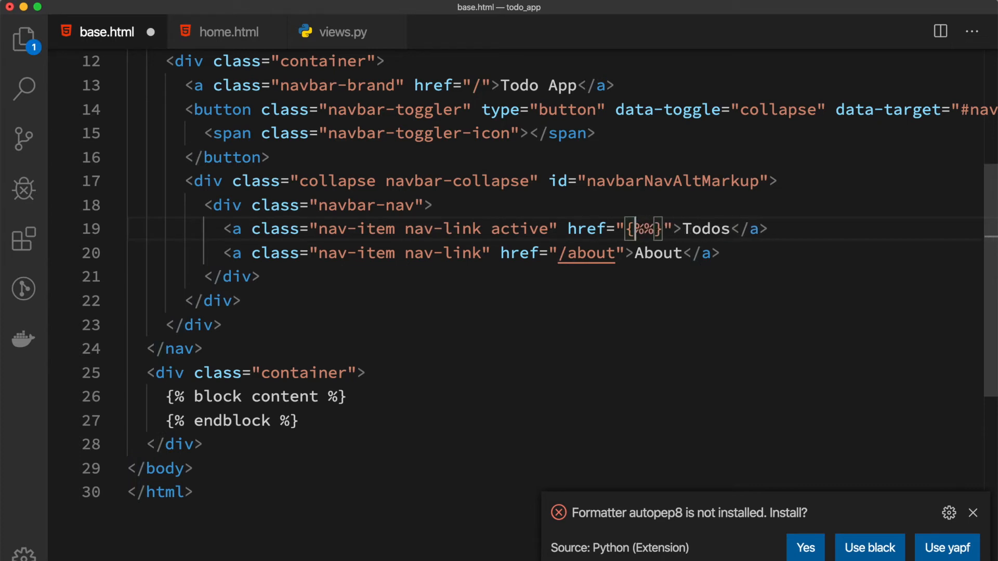
text(url)
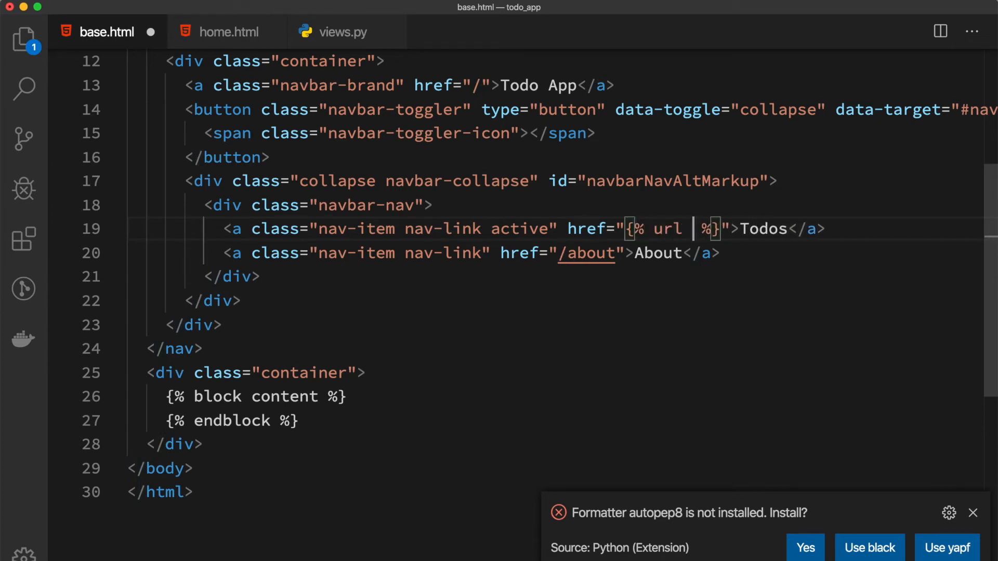
text('')
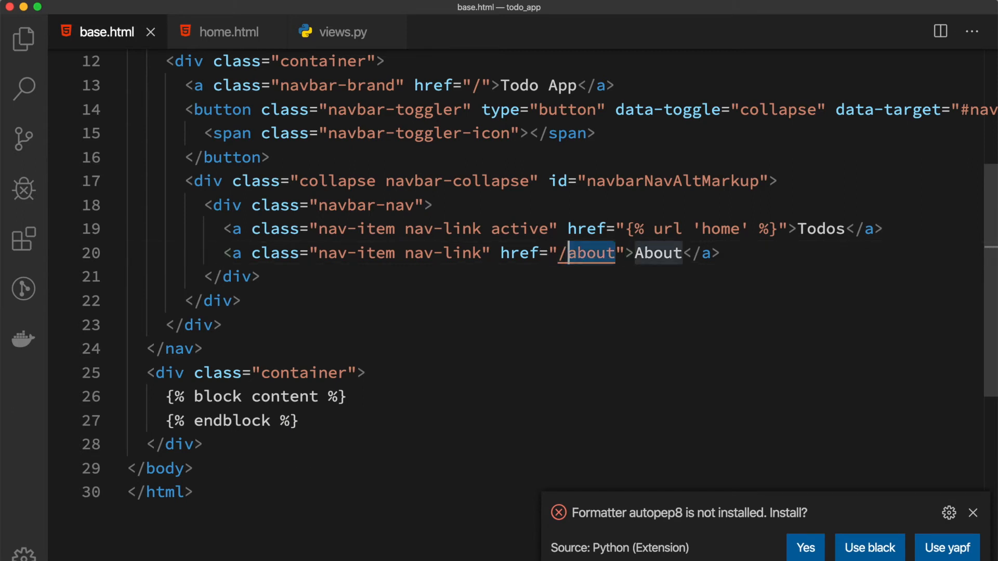
text({% url 'home' %})
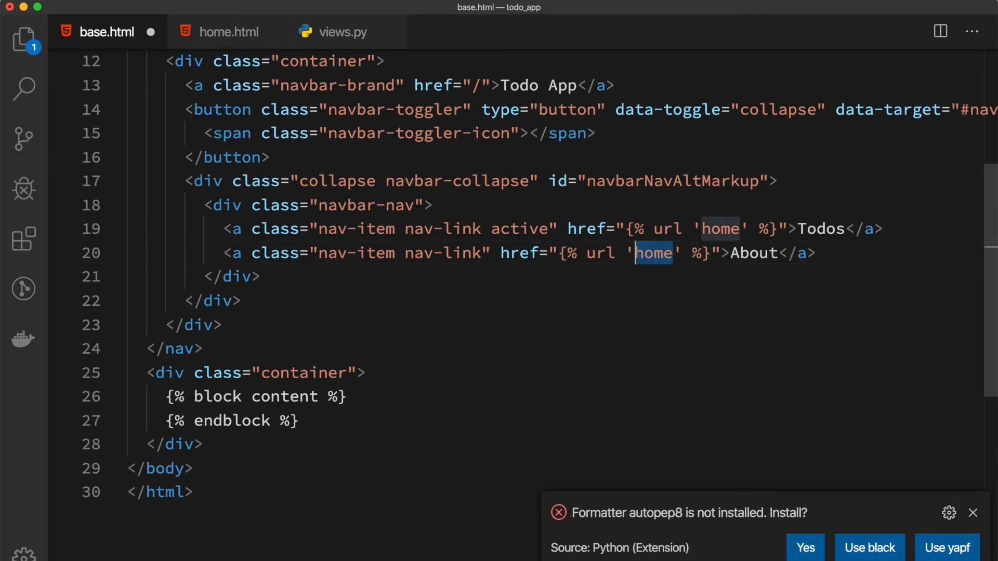
text(about)
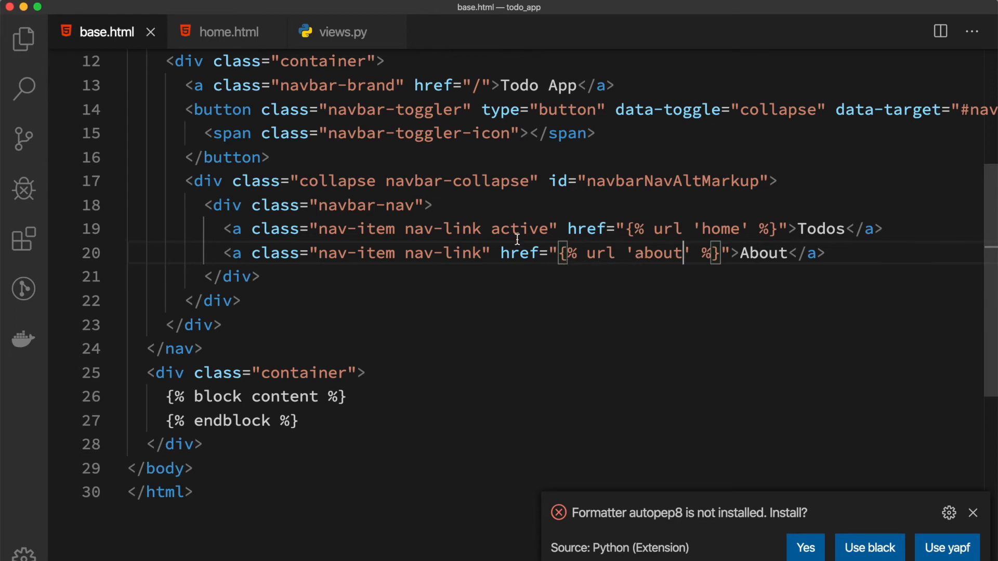
click(23, 40)
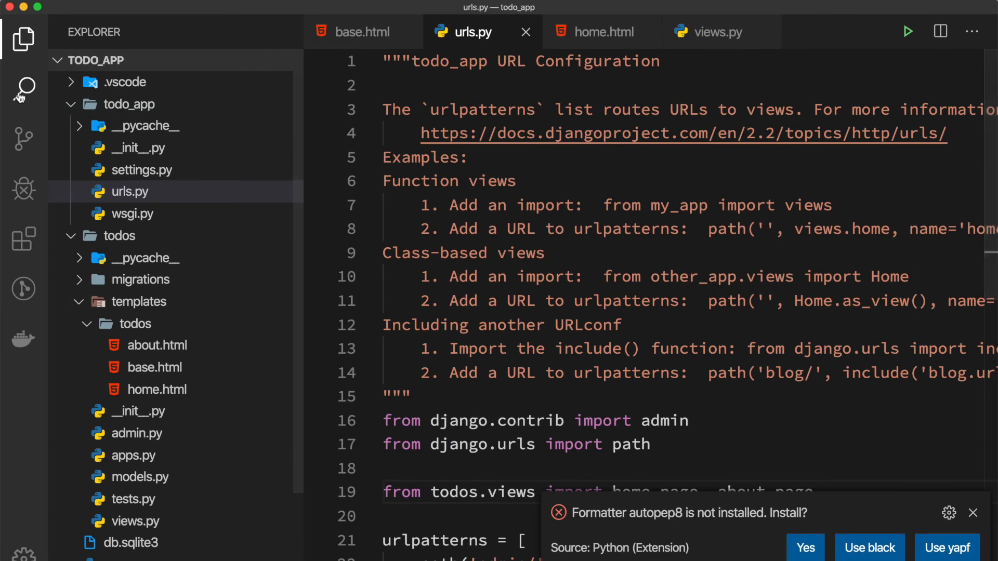
- Hide the sidebar and confirm urls.py's 'about/' route is named 'about'
click(23, 39)
text(path('ao/', about_page, name='about)
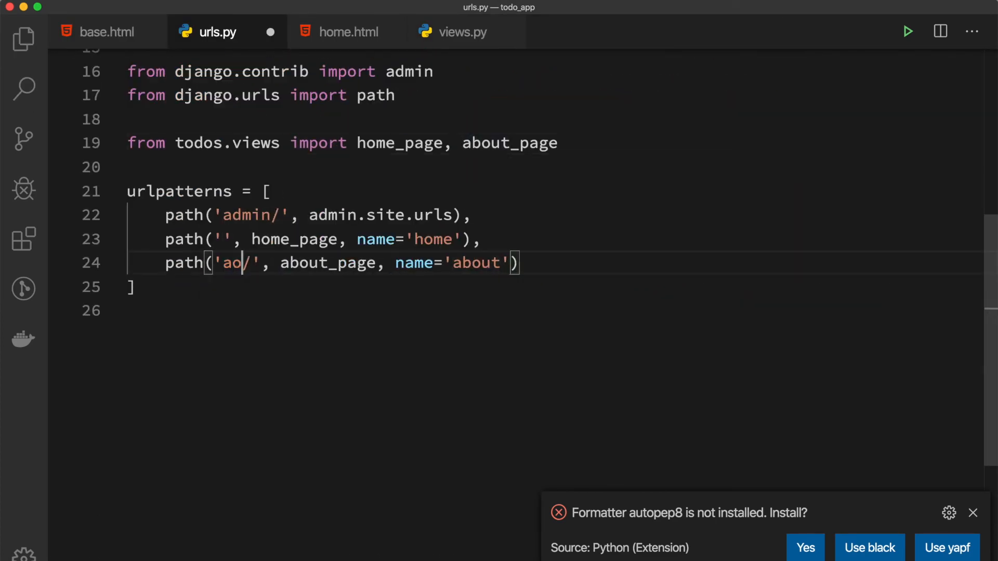
text(bout-M)
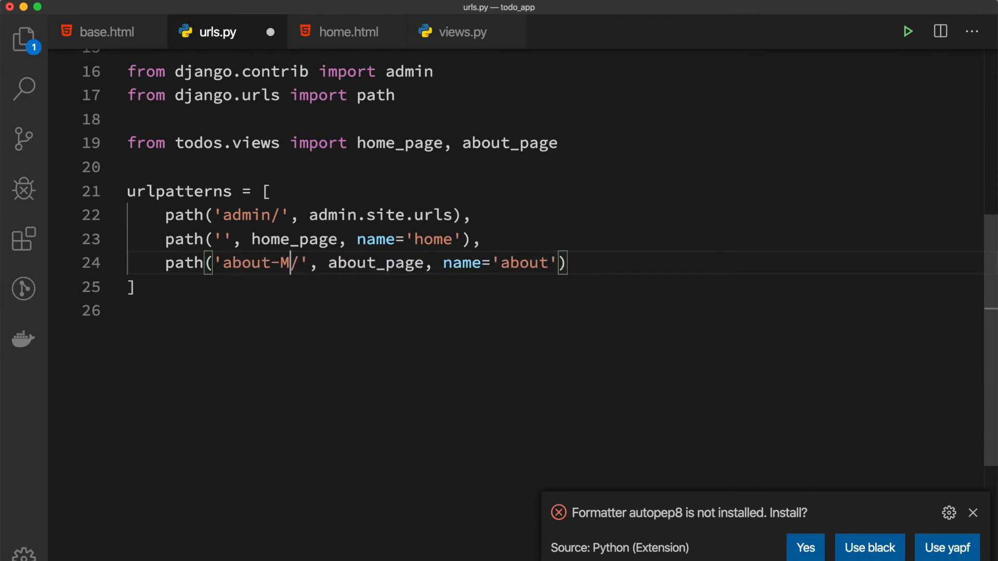
text(m)
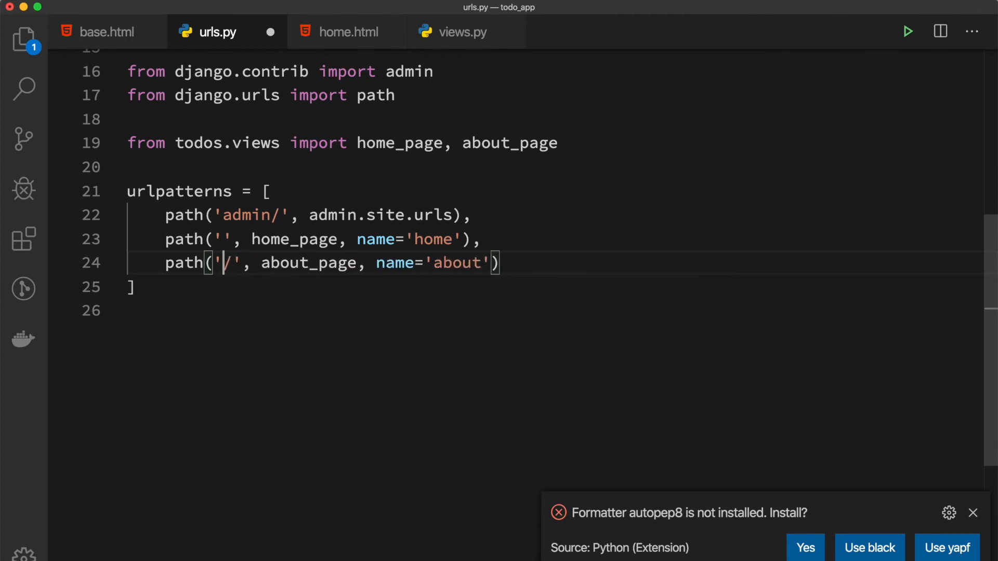
text(about)
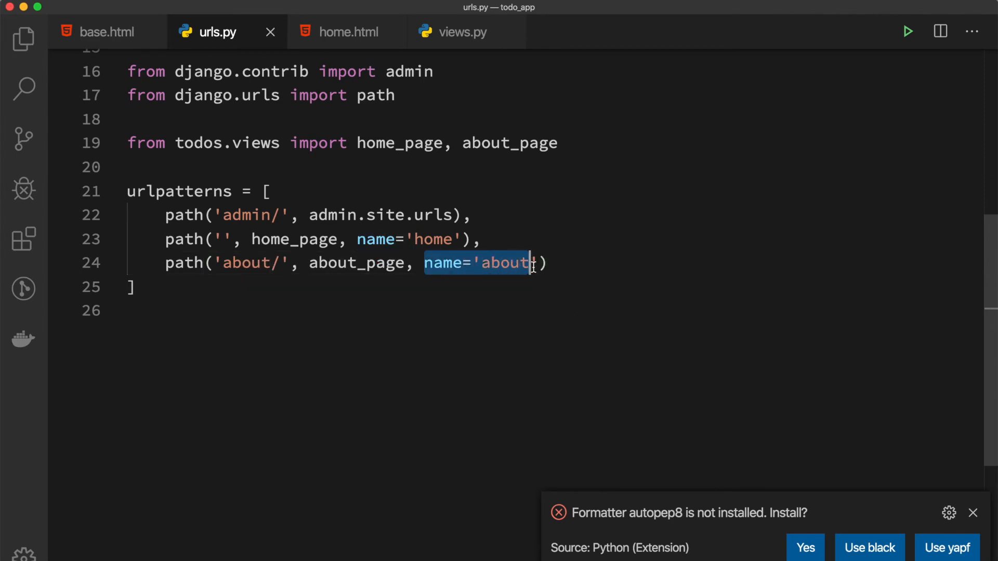
- Replace the Todo App brand link's '/' href in base.html with a {% url %} tag
click(107, 31)
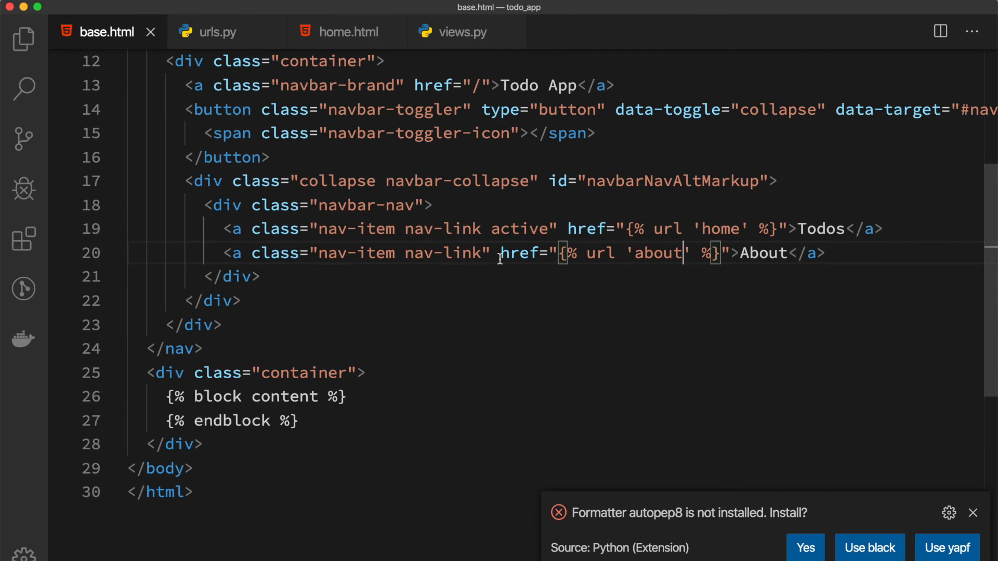
mouse_move(584, 214)
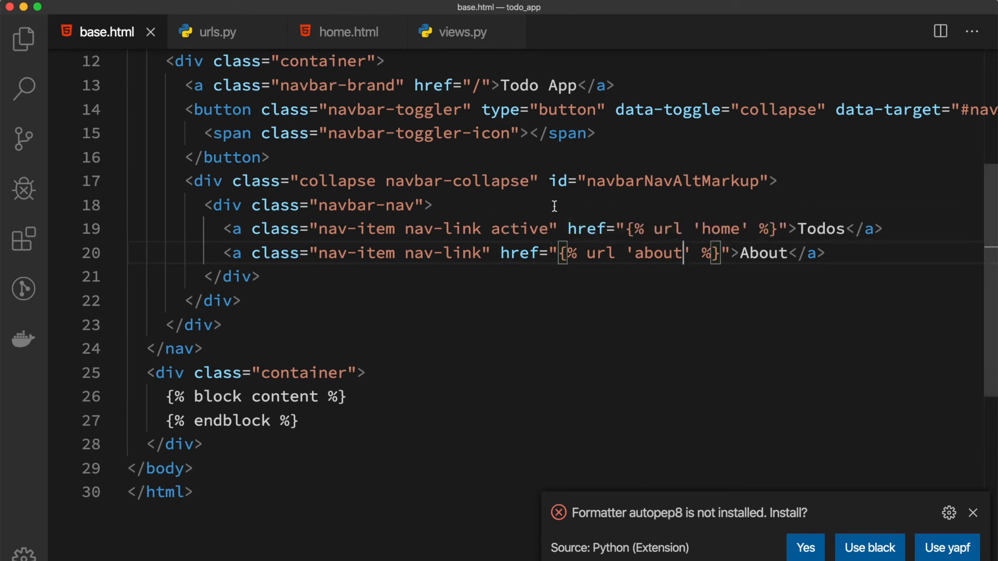
scroll(up, 3)
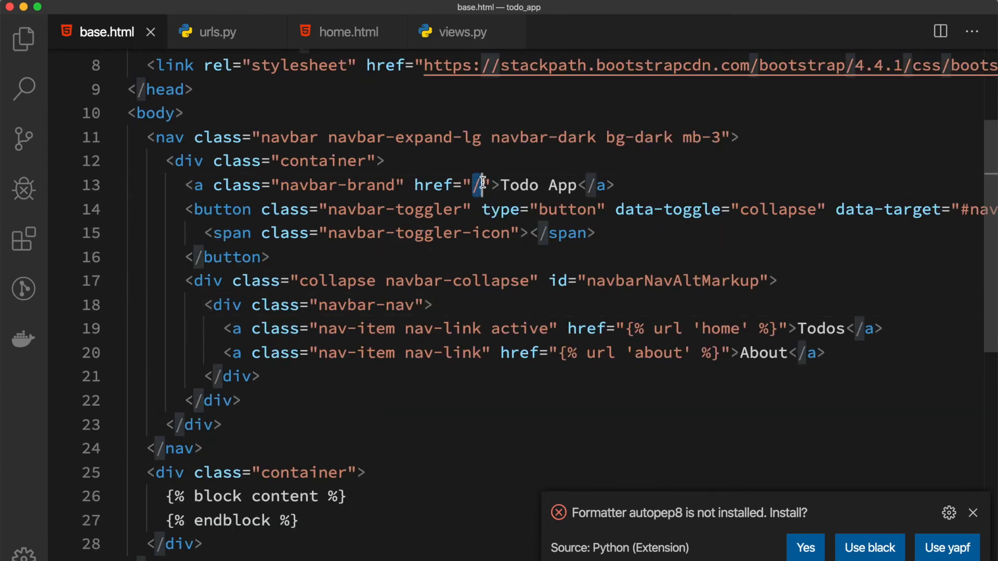
text({%  %})
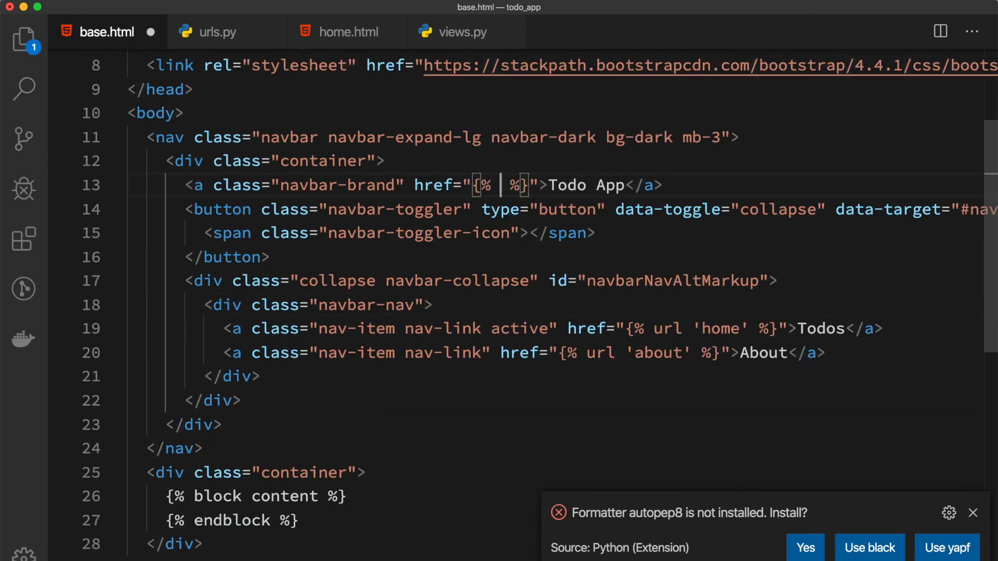
text(url 'o')
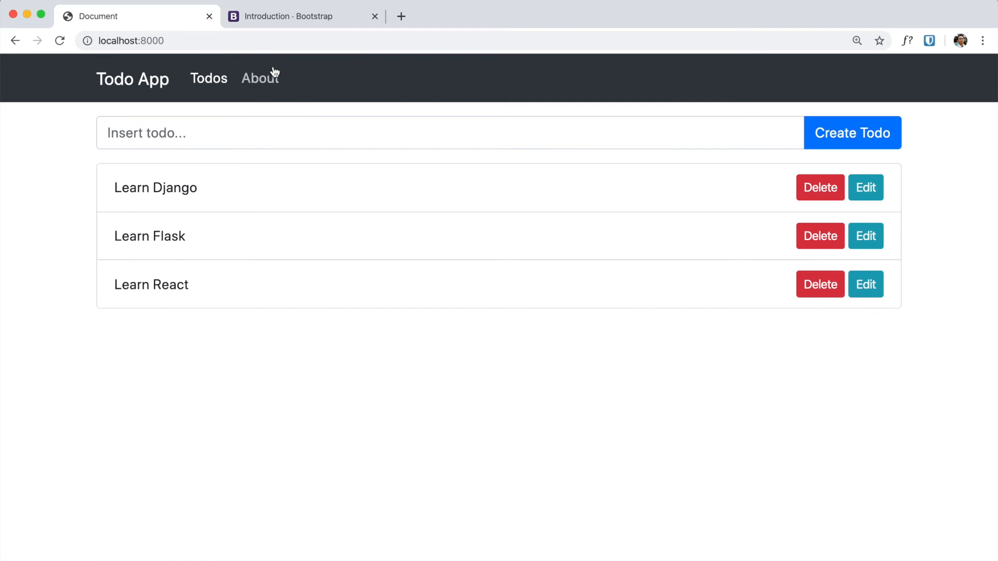
mouse_move(208, 78)
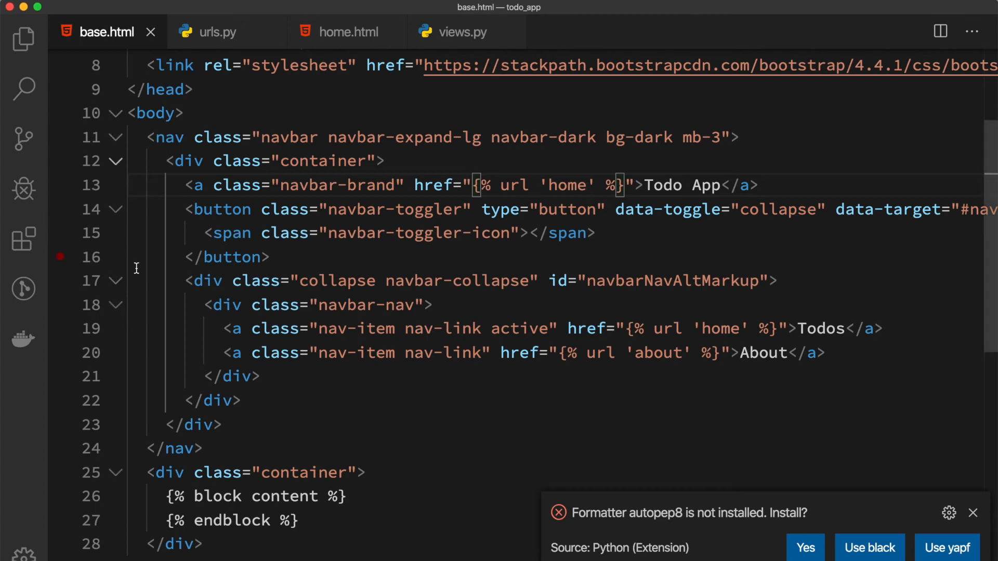
- Review home.html's Create Todo submit button and the todo list's Delete/Edit links
click(348, 31)
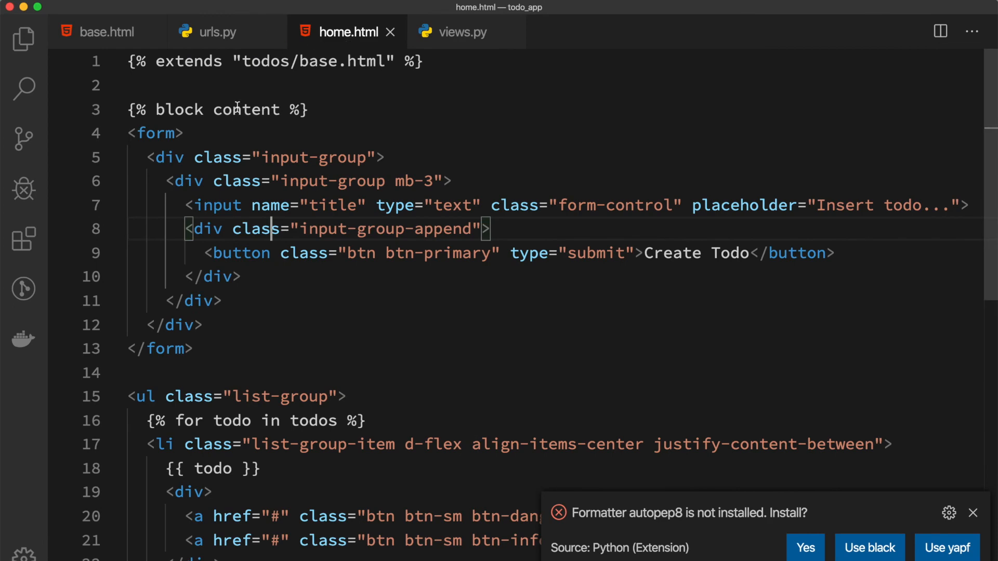
mouse_move(253, 194)
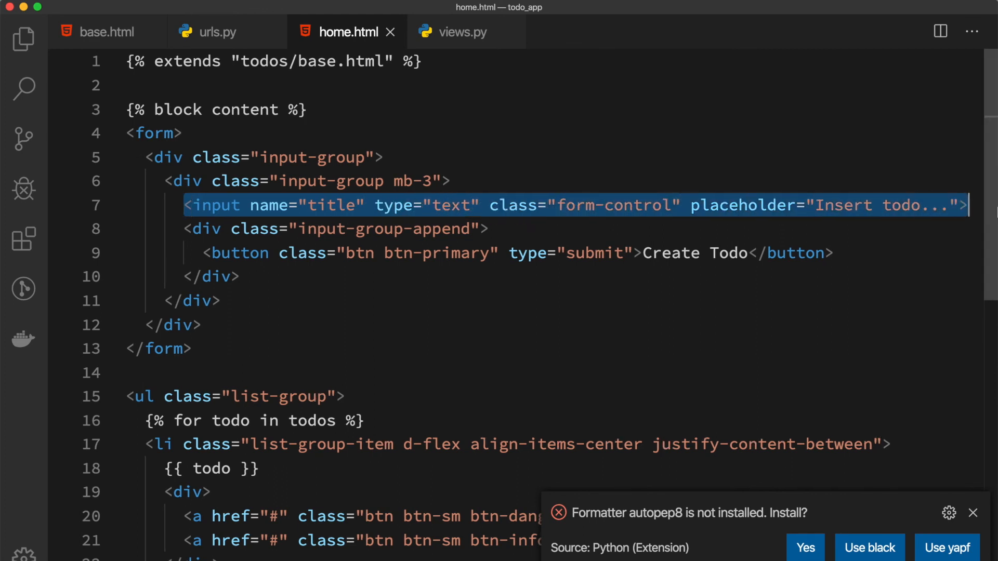
click(249, 204)
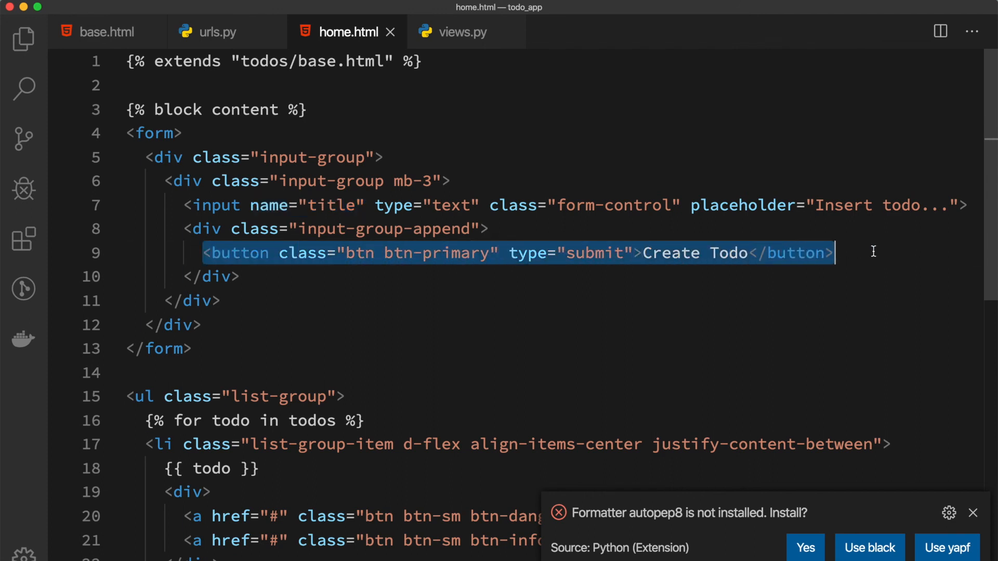
double_click(566, 252)
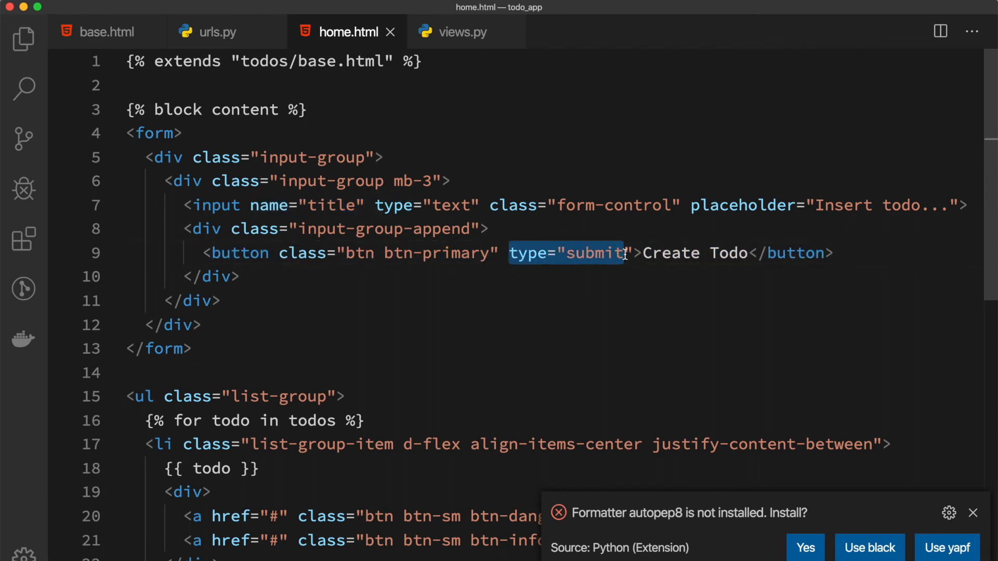
scroll(down, 3)
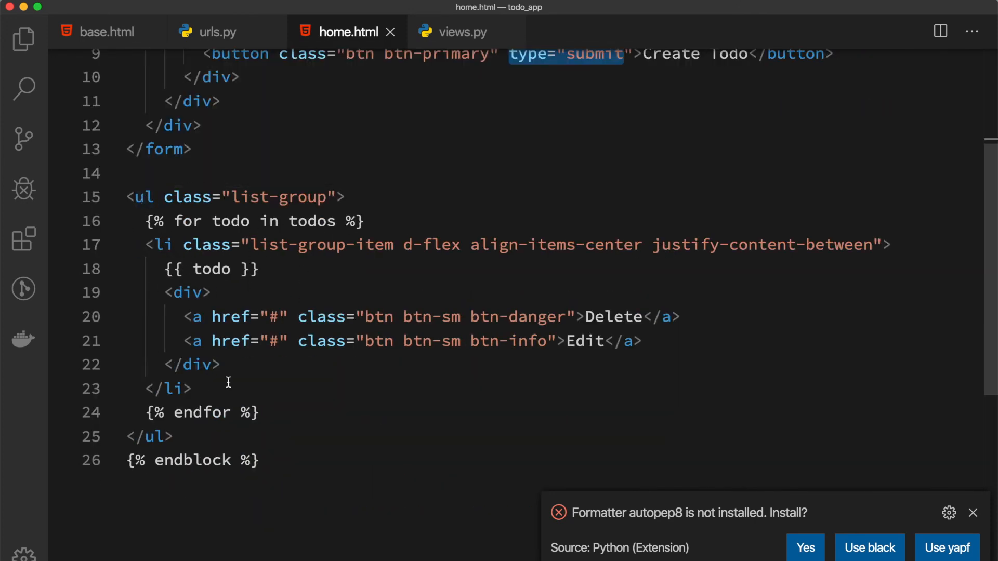
mouse_move(293, 302)
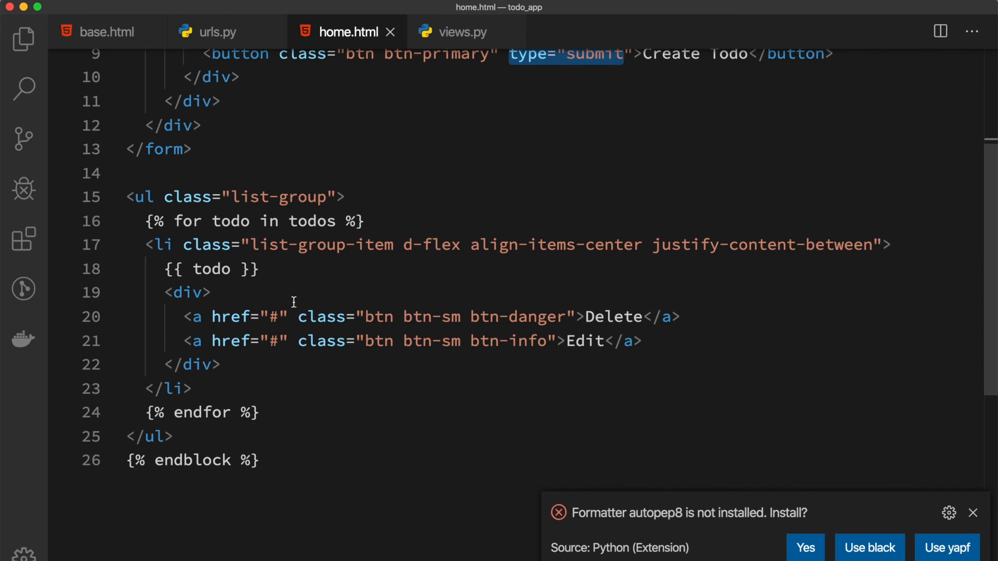
mouse_move(266, 311)
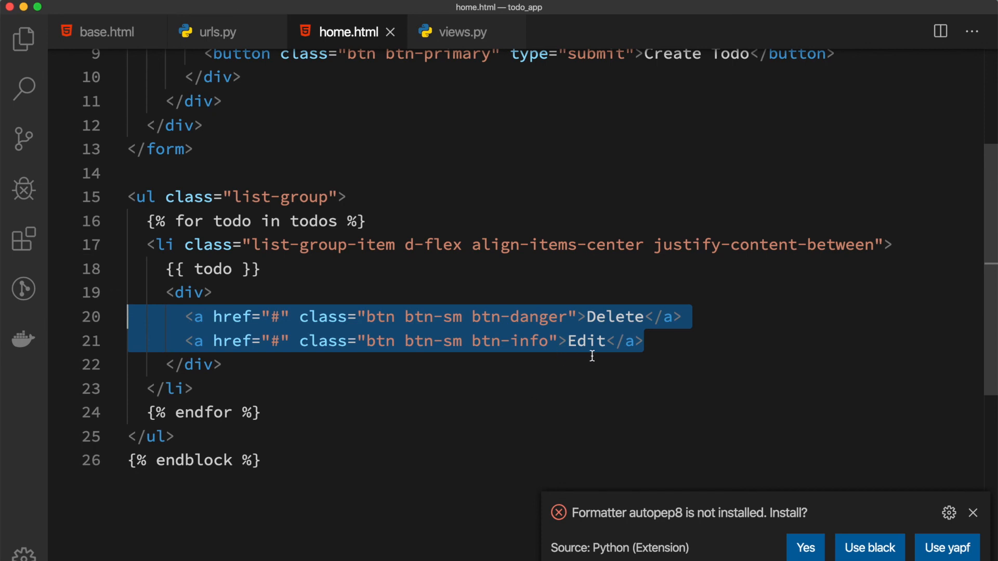
mouse_move(176, 323)
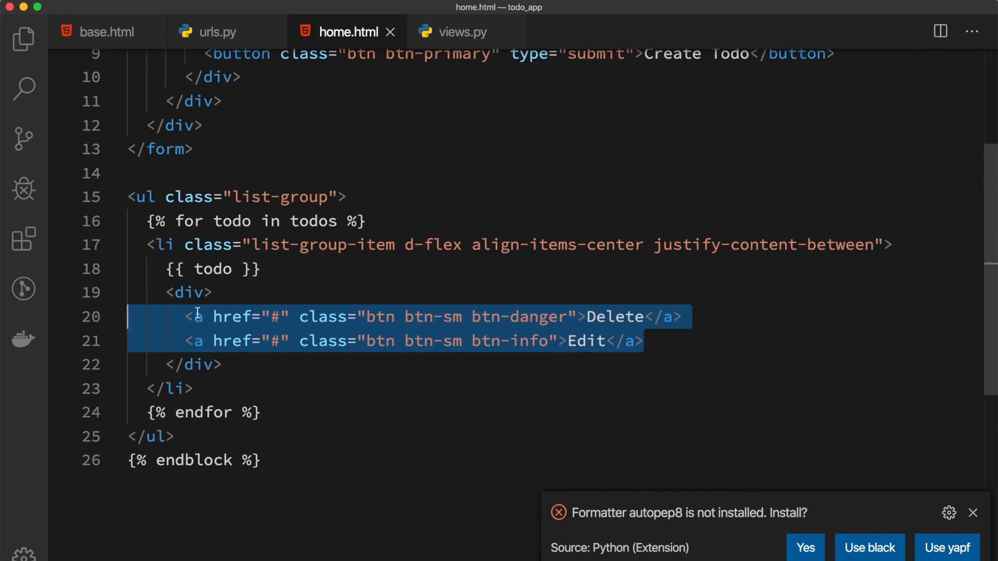
mouse_move(197, 317)
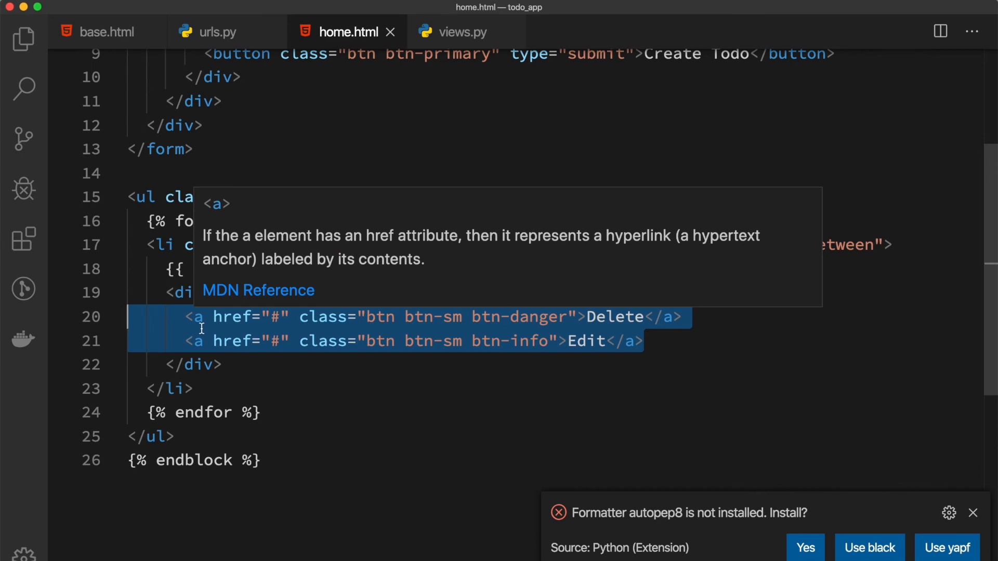